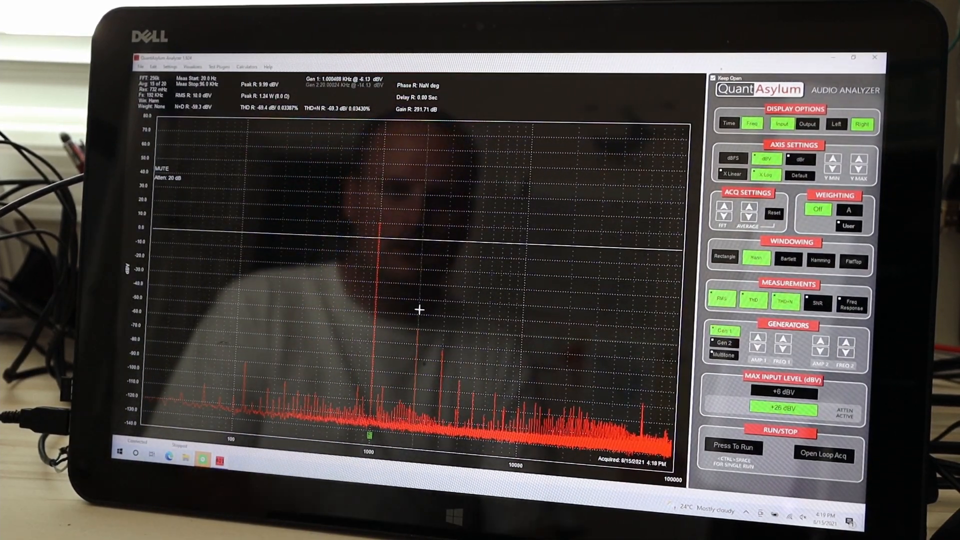
- Run a 20-pass averaged 1 kHz spectrum reading THD about -70.1 dB (0.031%), then stop acquiring
left_click(734, 447)
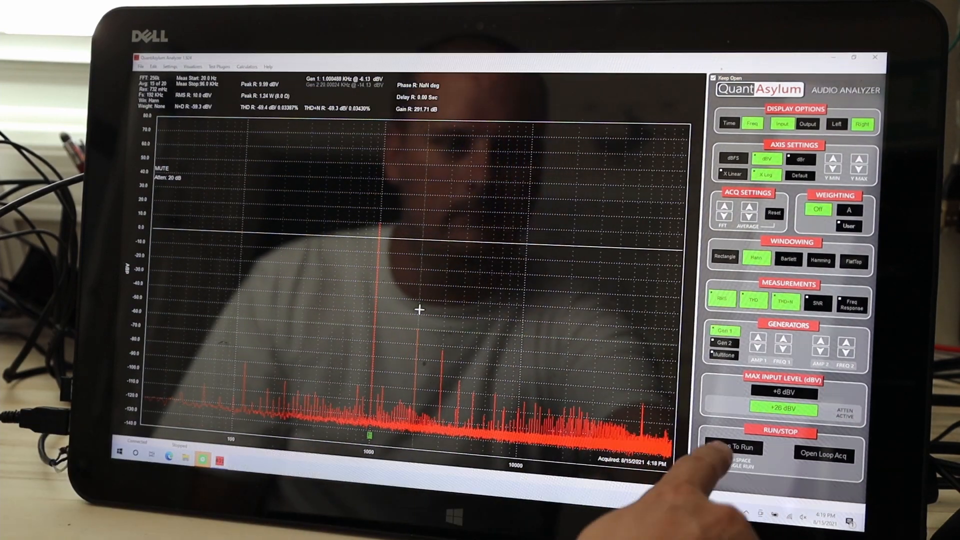
left_click(734, 454)
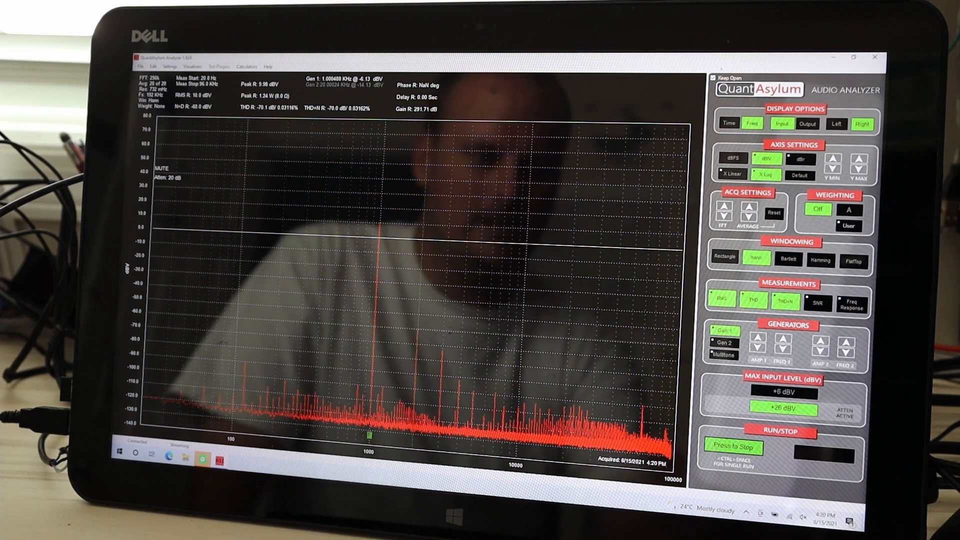
left_click(733, 448)
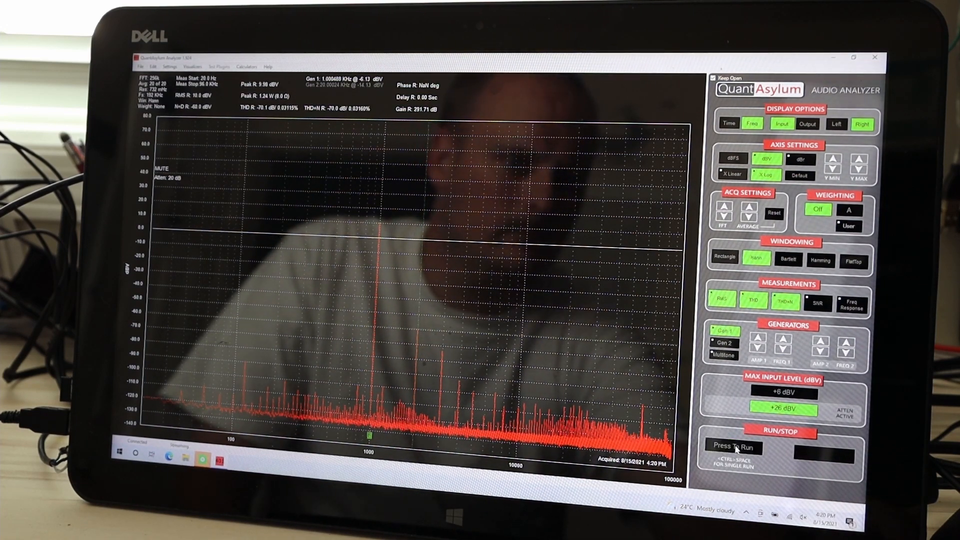